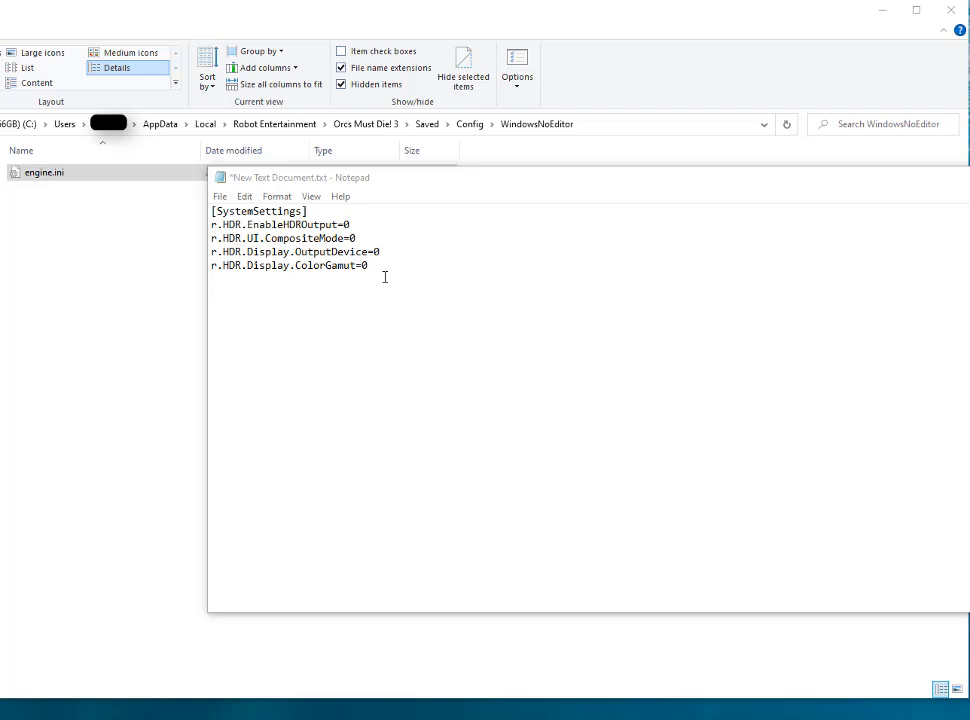
Select the whole [SystemSettings] block with its four r.HDR lines and bring up its context menu
key("ctrl+a")
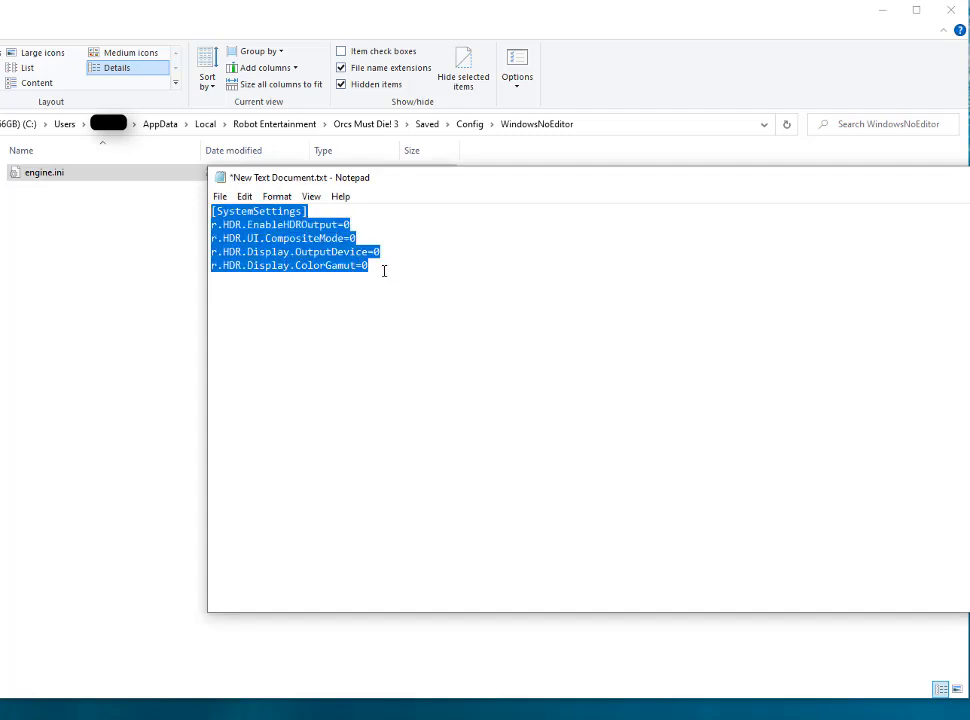
right_click(312, 258)
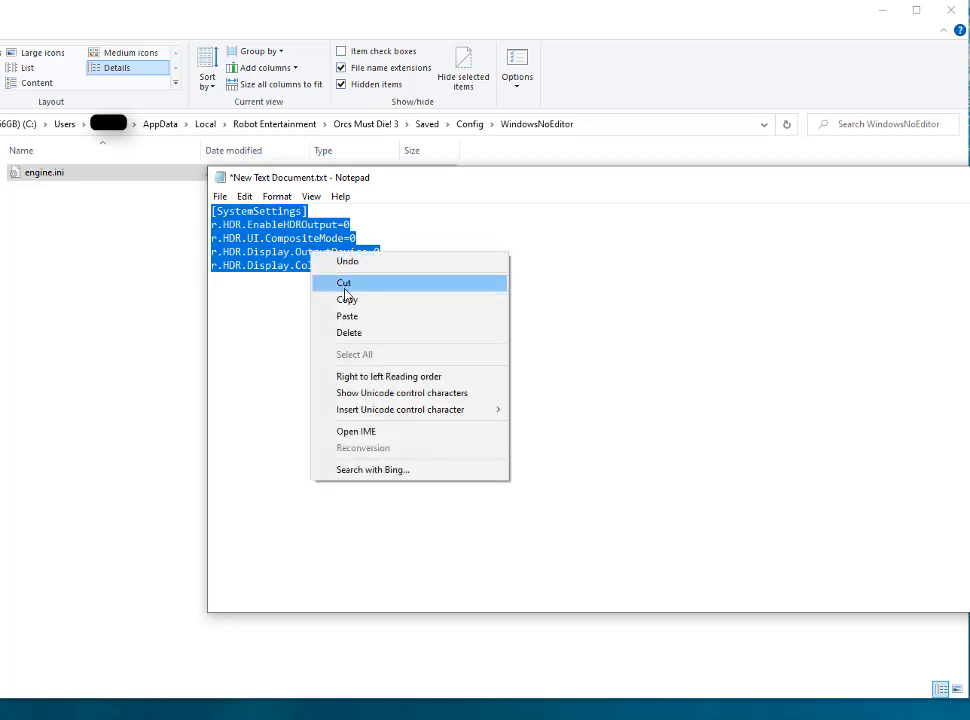
Cut the HDR settings text and open the empty 0 KB engine.ini in WindowsNoEditor
left_click(344, 282)
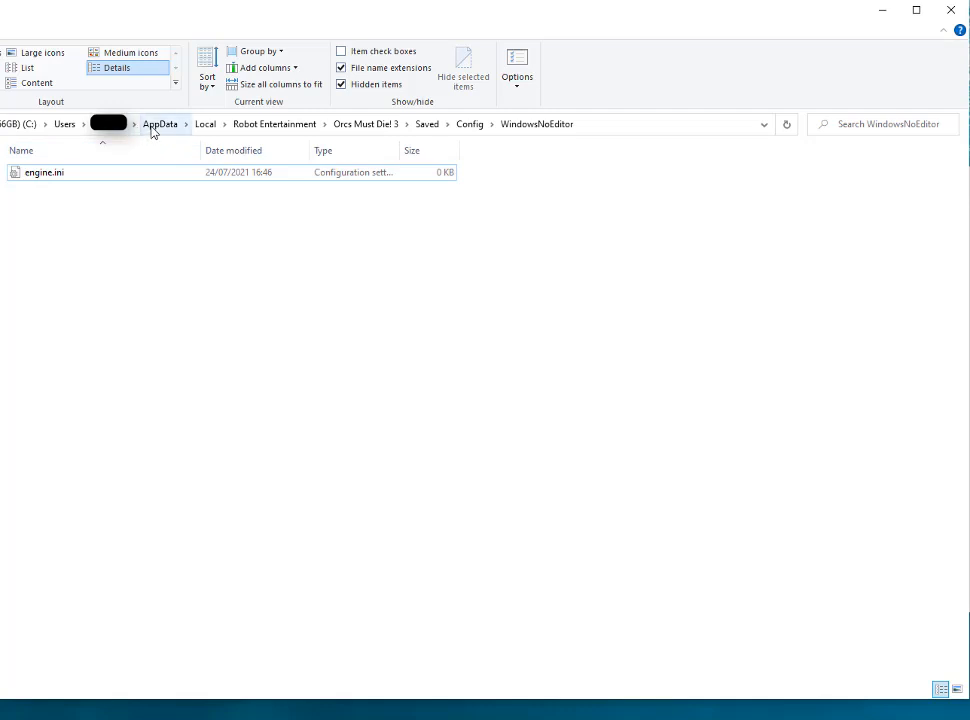
mouse_move(190, 140)
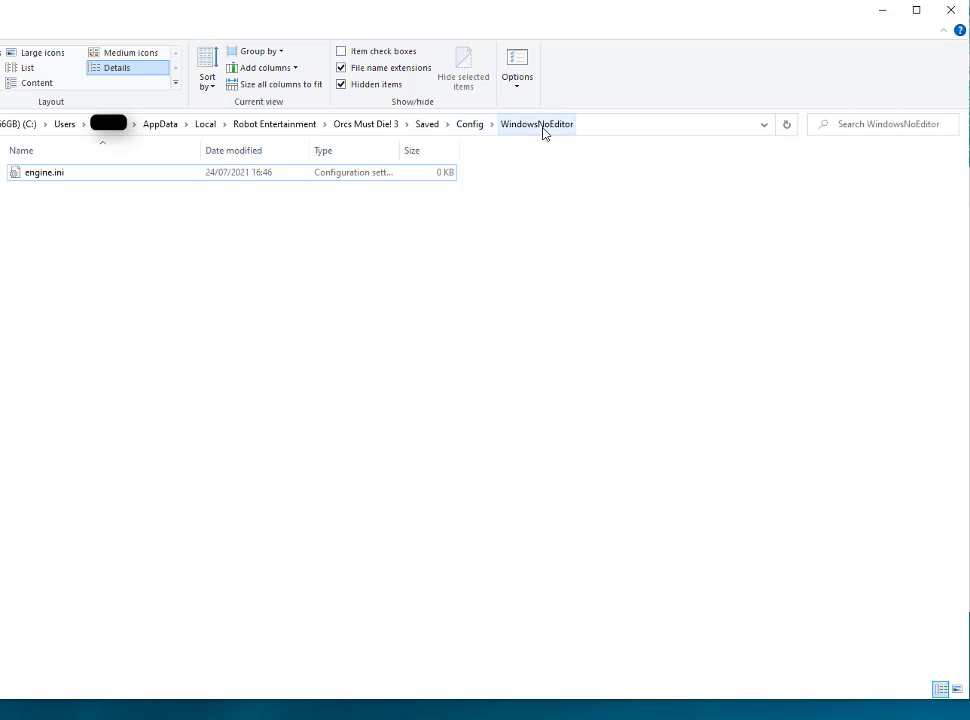
left_click(44, 172)
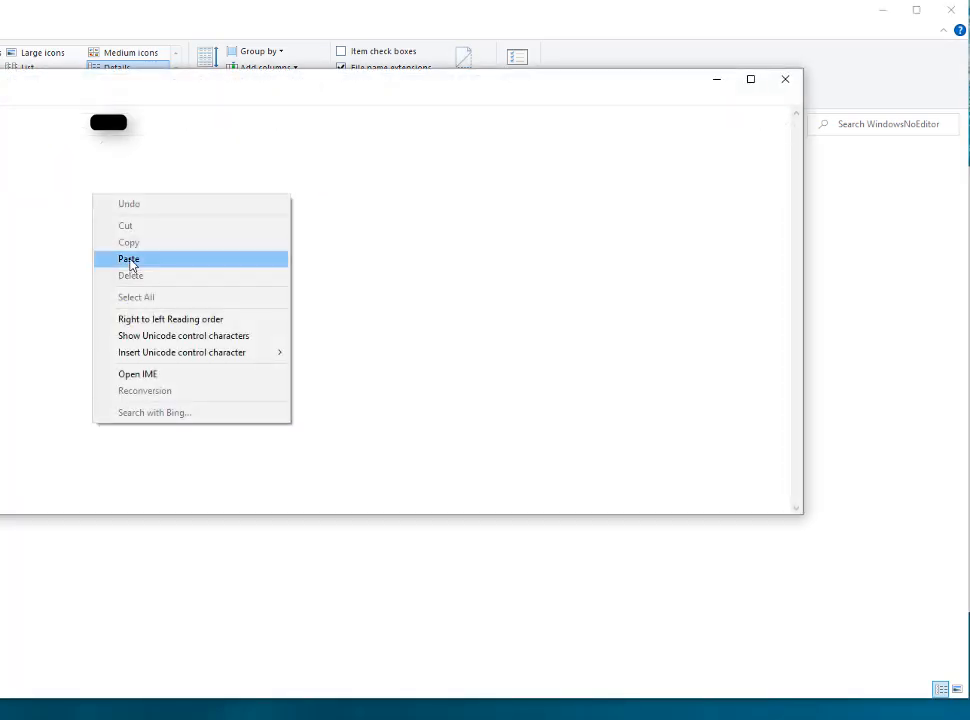
Paste the [SystemSettings] block with four HDR lines at 0 into engine.ini, then close it
left_click(128, 259)
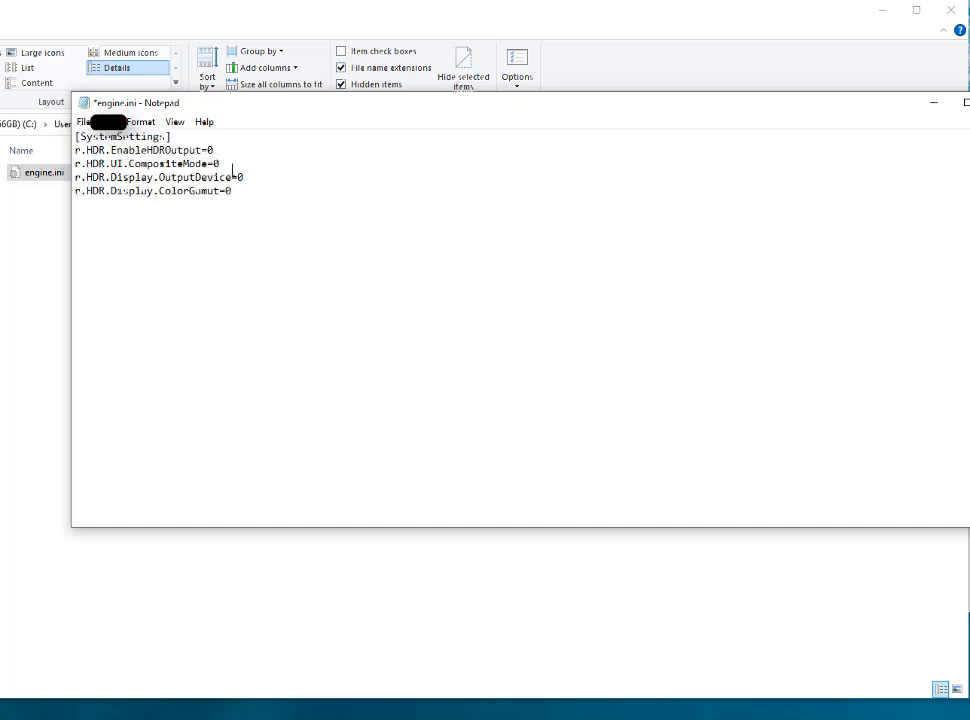
key("ctrl+a")
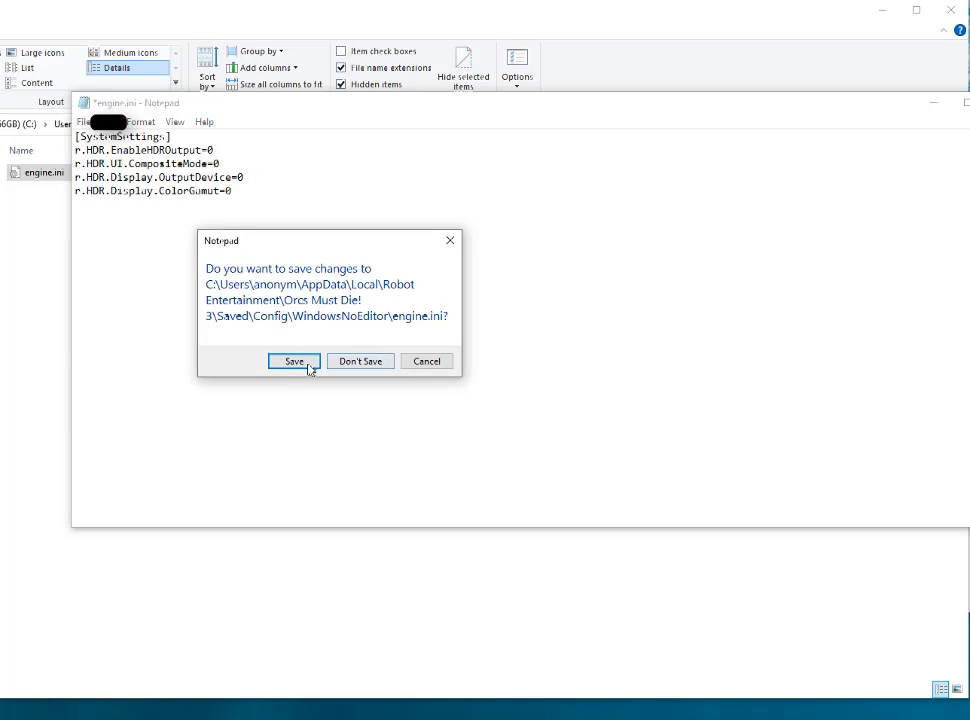
Save the engine.ini changes at the close prompt, leaving the file at 1 KB
left_click(293, 361)
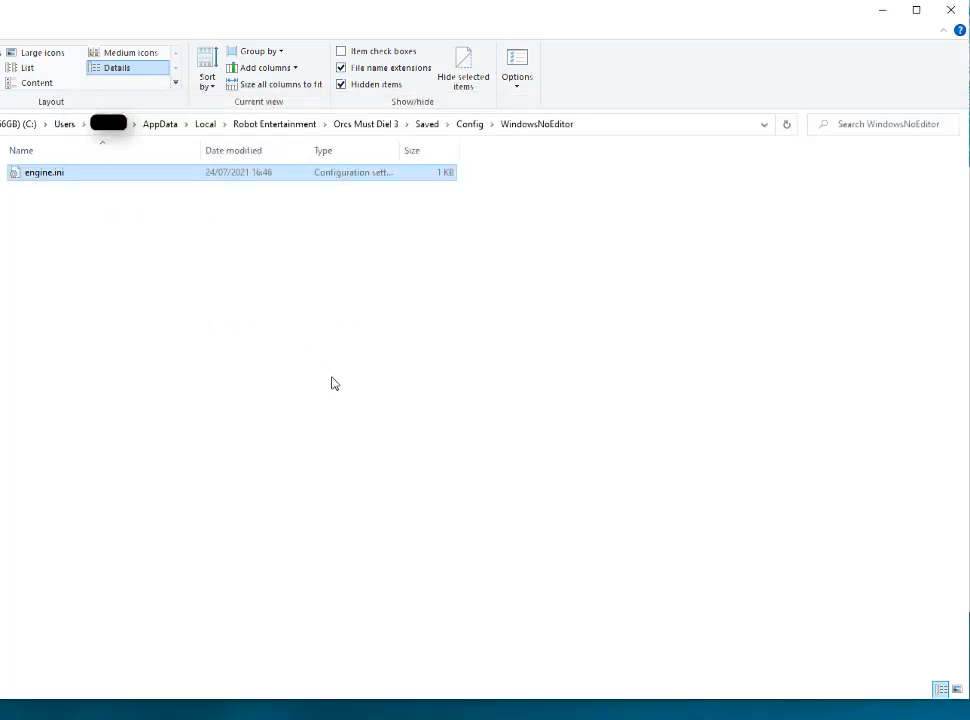